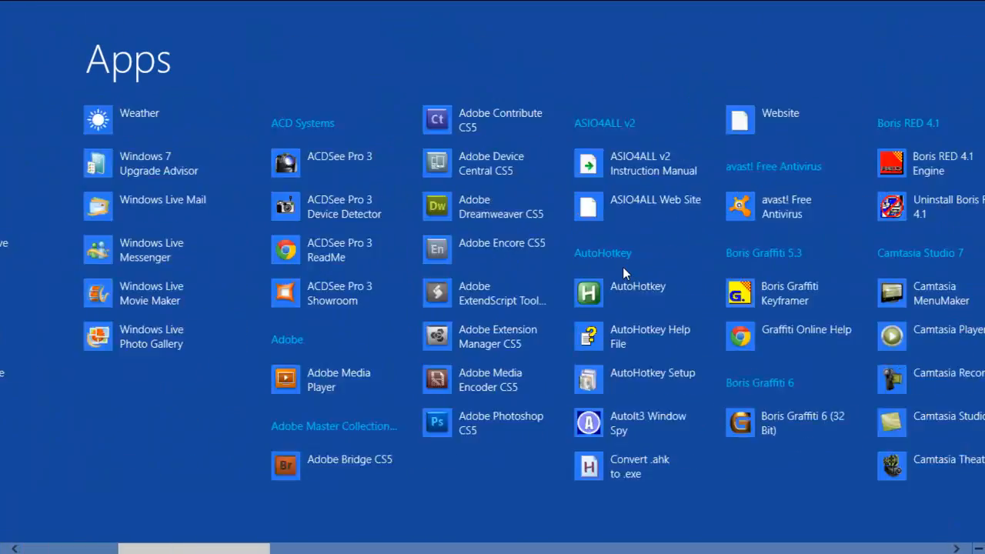
- Scroll right through the Apps view to see all installed programs
{"action": "scroll", "scroll_direction": "right", "scroll_amount": 3}
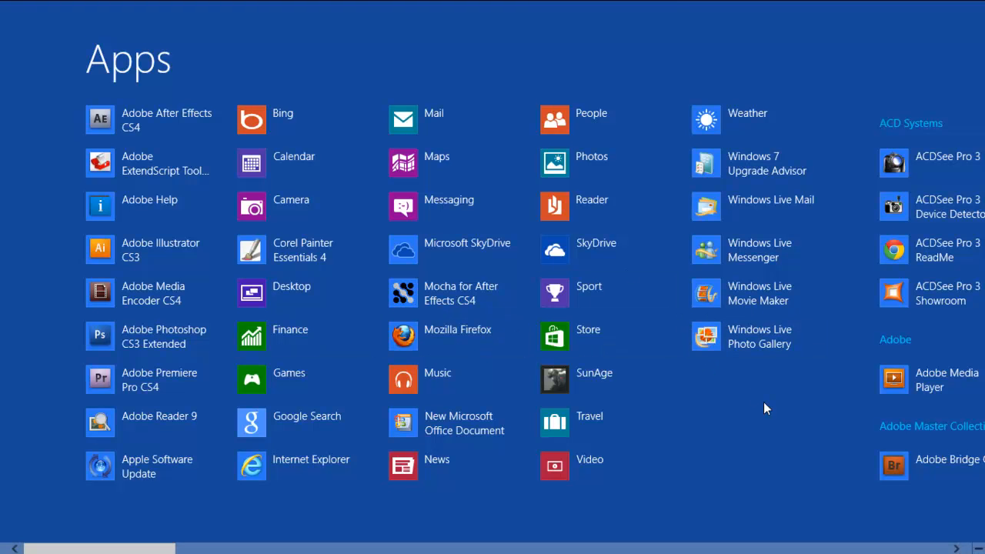
{"action": "scroll", "scroll_direction": "right", "scroll_amount": 3}
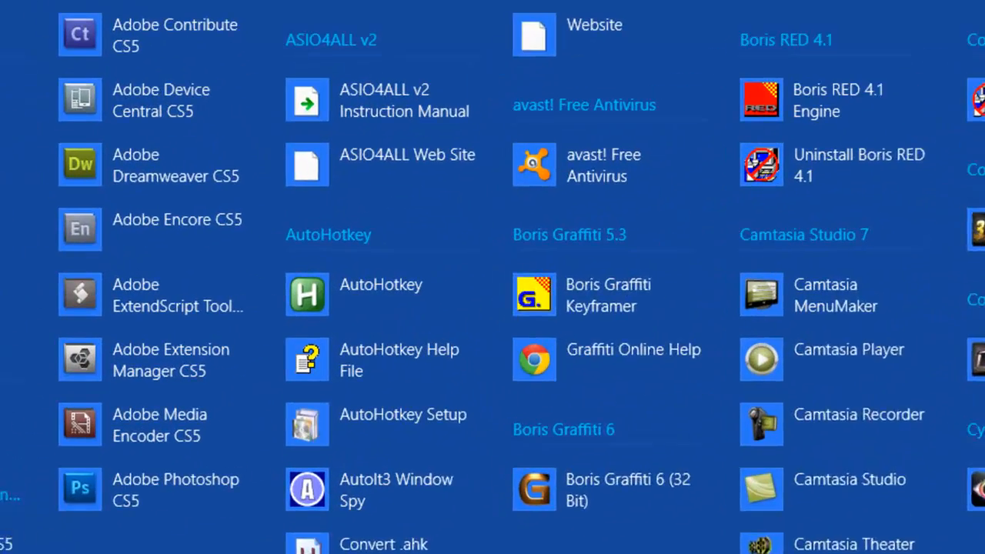
{"action": "mouse_move", "coordinate": [557, 301]}
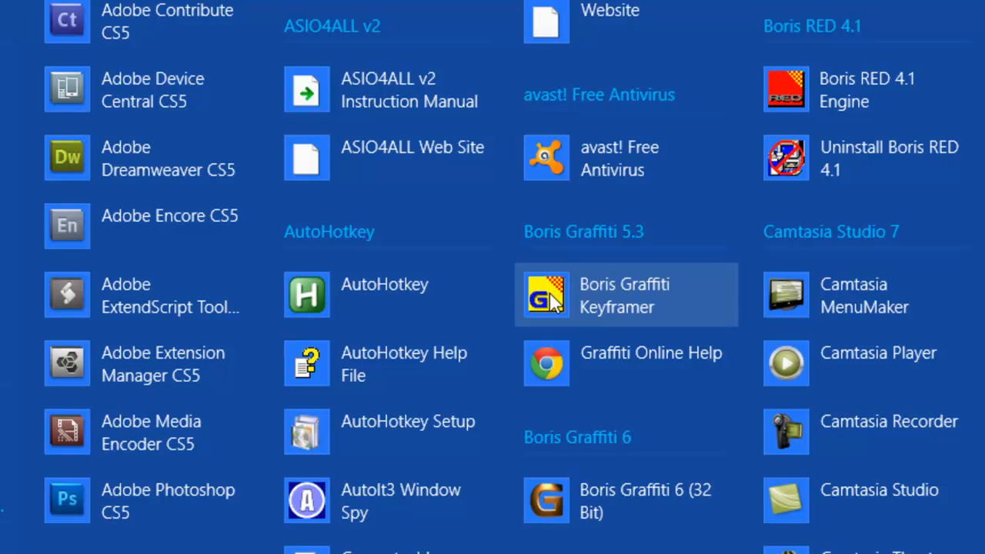
{"action": "mouse_move", "coordinate": [689, 301]}
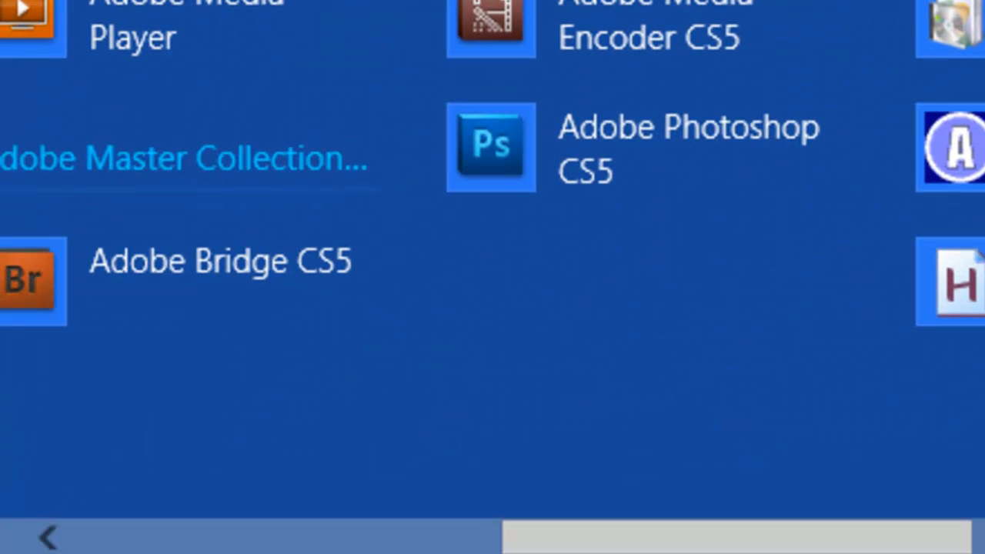
{"action": "mouse_move", "coordinate": [770, 138]}
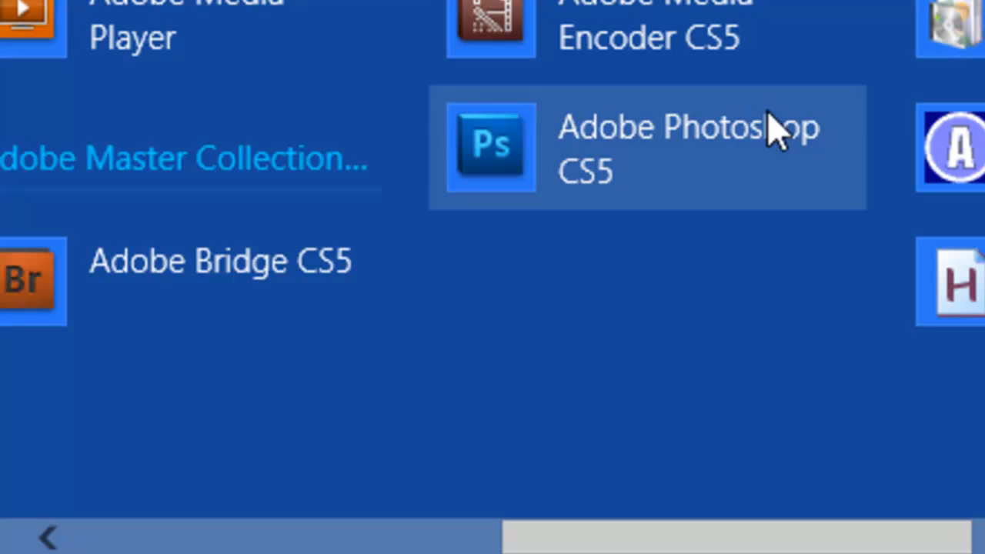
{"action": "mouse_move", "coordinate": [403, 403]}
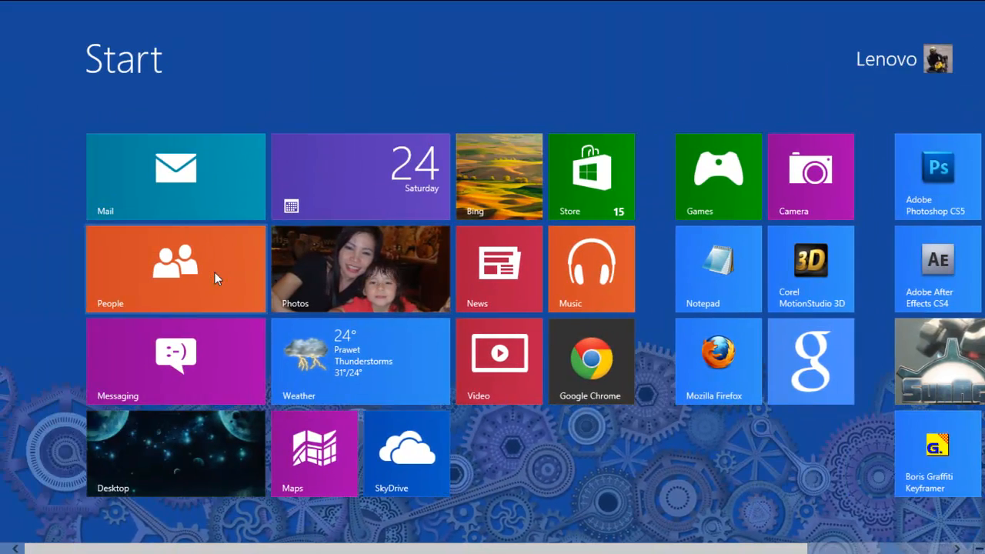
- Rearrange tiles so News sits on the bottom row beside Boris Graffiti Keyframer and SkyDrive
{"action": "scroll", "scroll_direction": "right", "scroll_amount": 3}
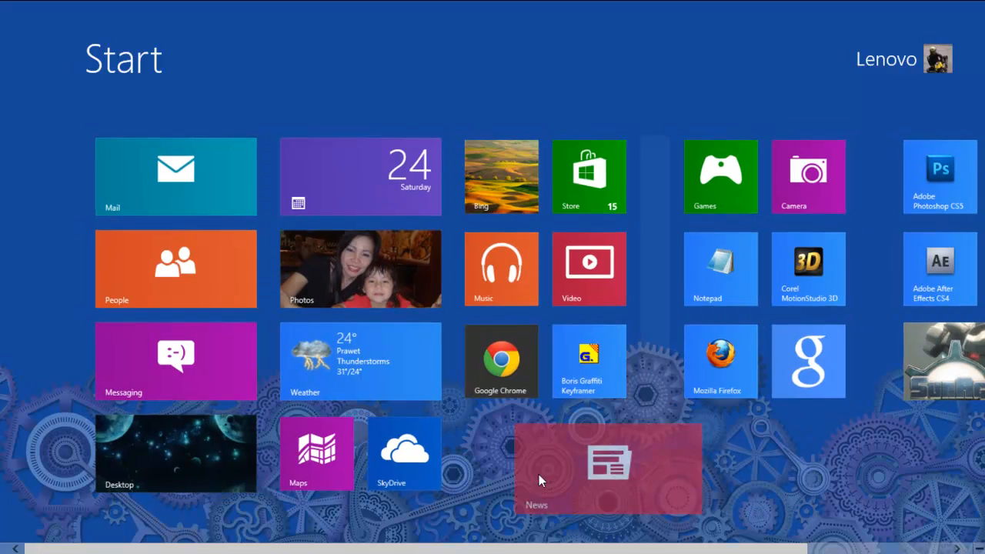
{"action": "scroll", "scroll_direction": "right", "scroll_amount": 3}
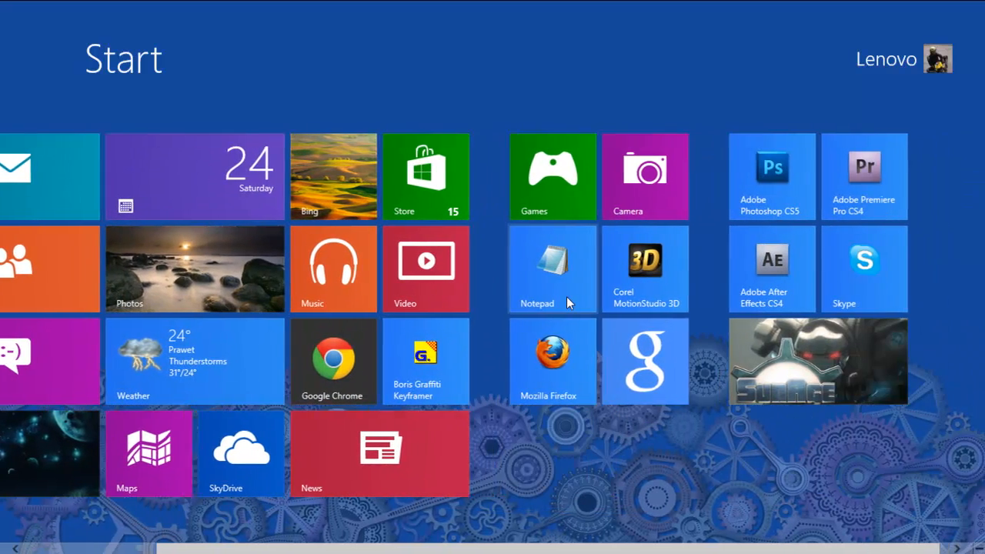
{"action": "scroll", "scroll_direction": "left", "scroll_amount": 3}
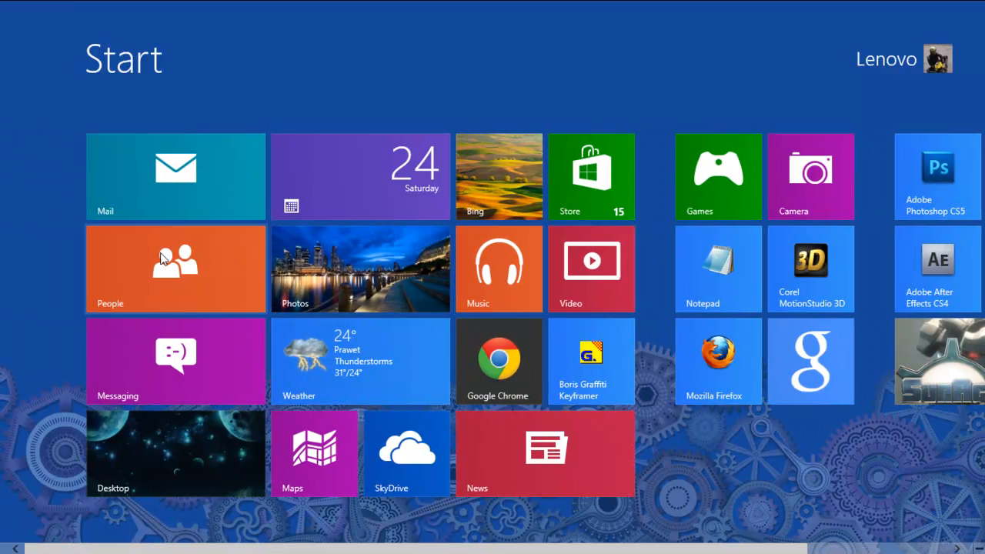
{"action": "scroll", "scroll_direction": "right", "scroll_amount": 3}
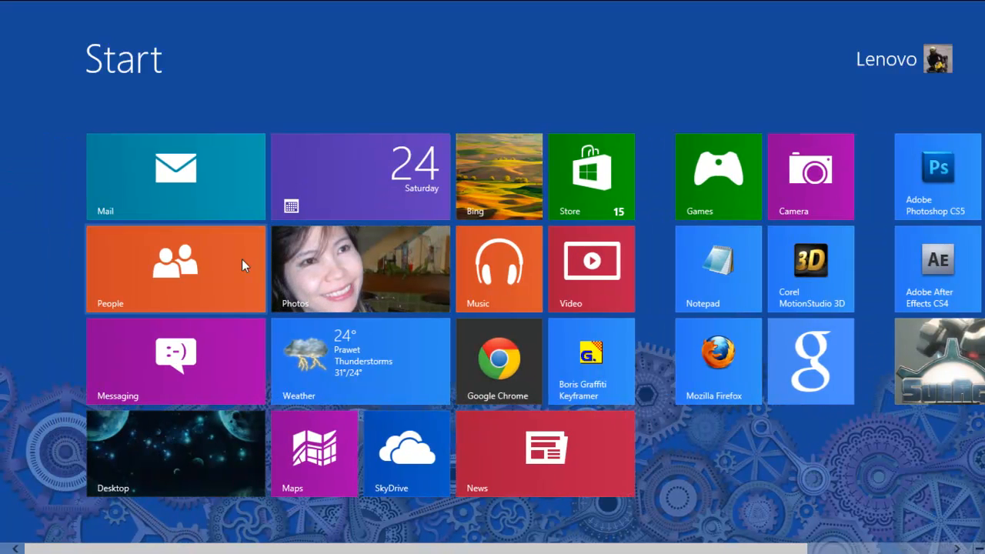
{"action": "mouse_move", "coordinate": [37, 422]}
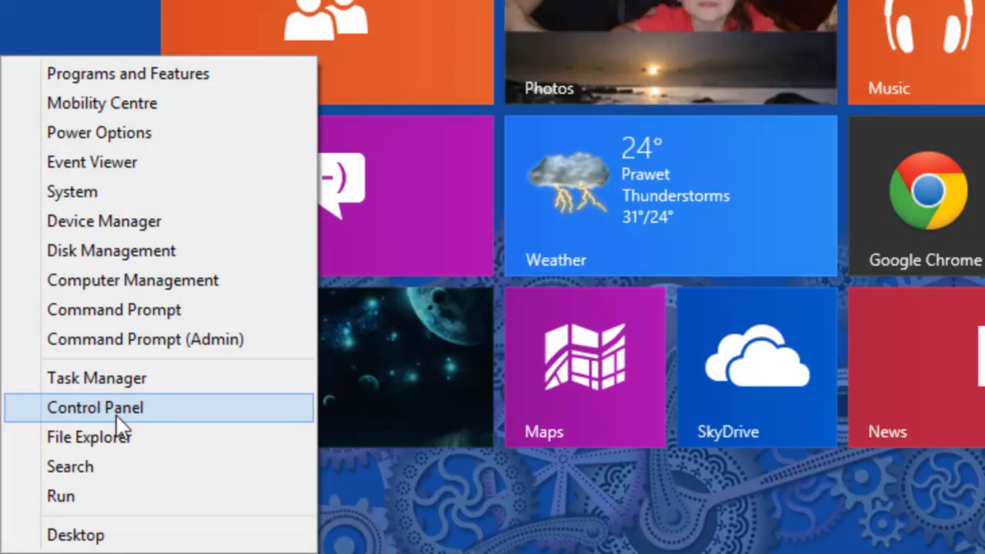
- Open Control Panel's All Items window from the corner menu, then close it
{"action": "left_click", "coordinate": [96, 408]}
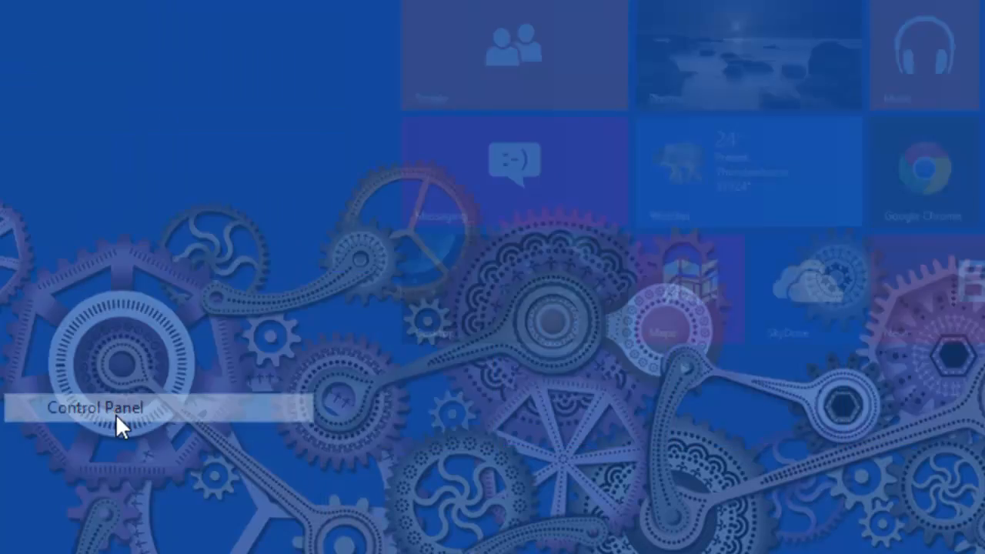
{"action": "left_click", "coordinate": [95, 409]}
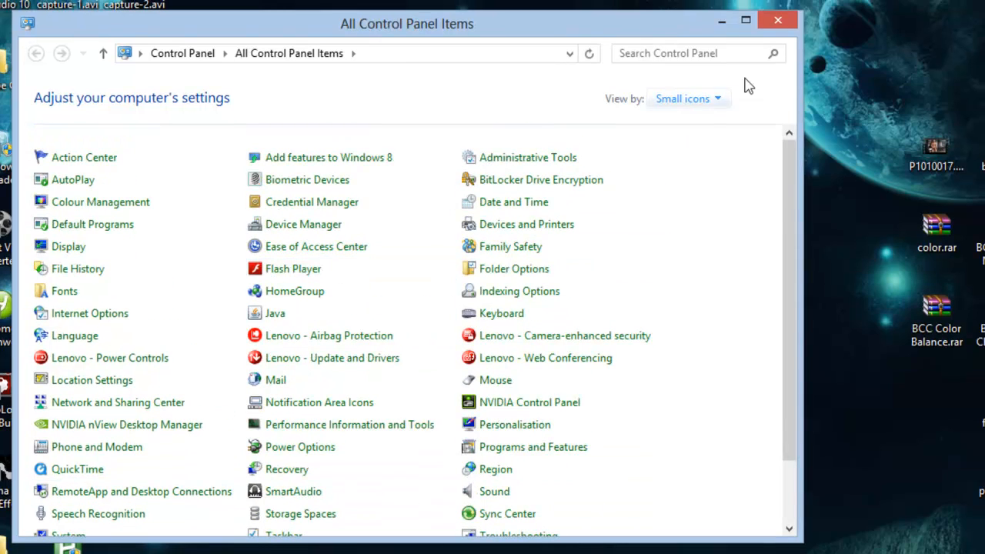
{"action": "left_click", "coordinate": [774, 21]}
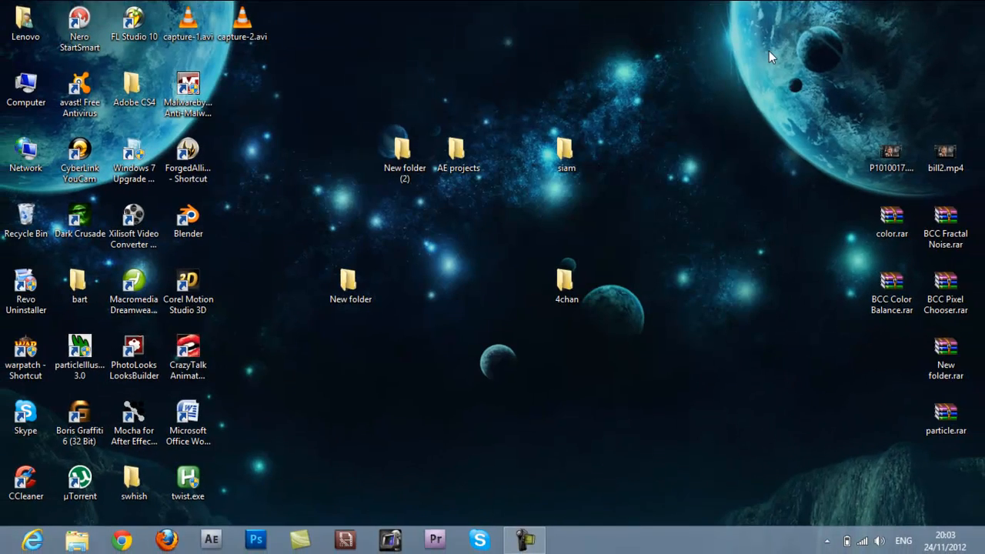
{"action": "mouse_move", "coordinate": [444, 292]}
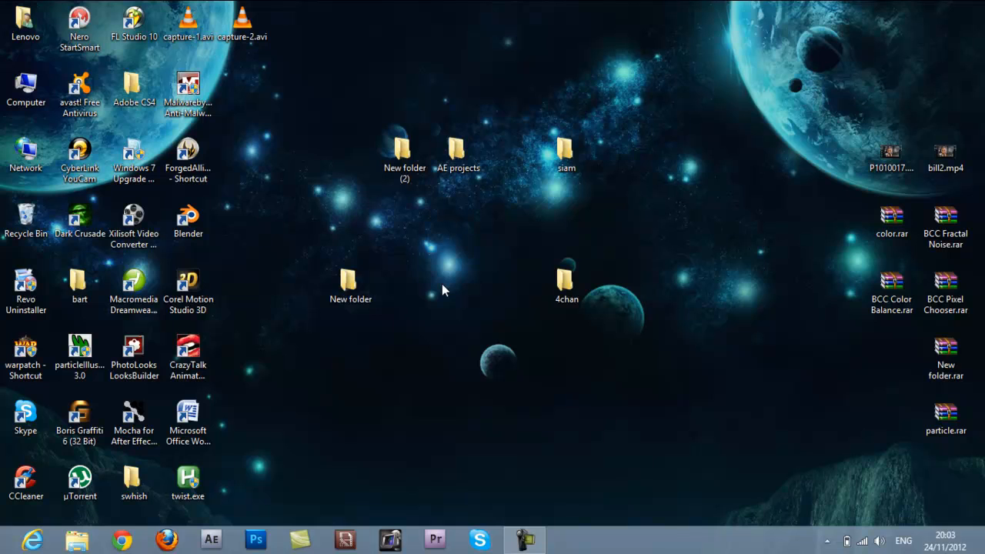
{"action": "mouse_move", "coordinate": [425, 271]}
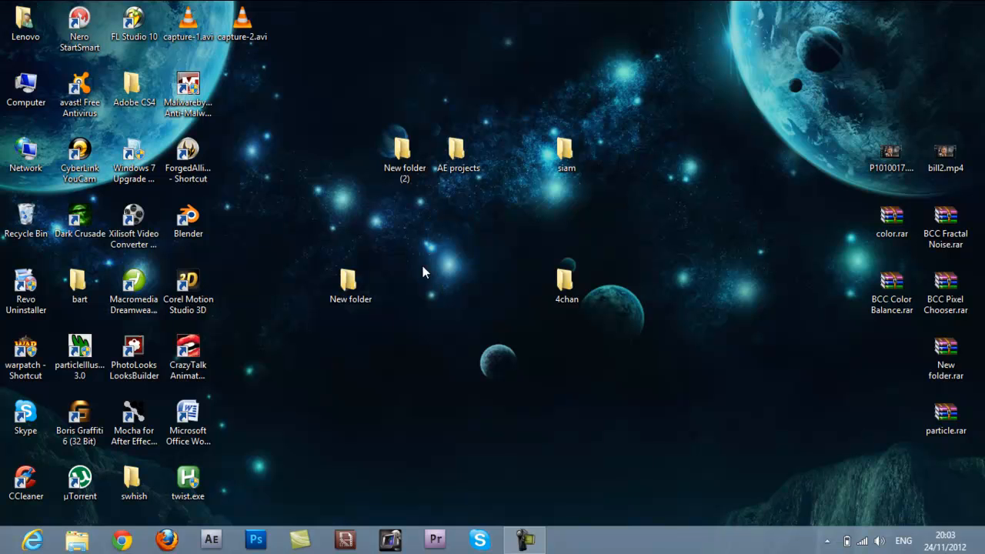
{"action": "mouse_move", "coordinate": [461, 240]}
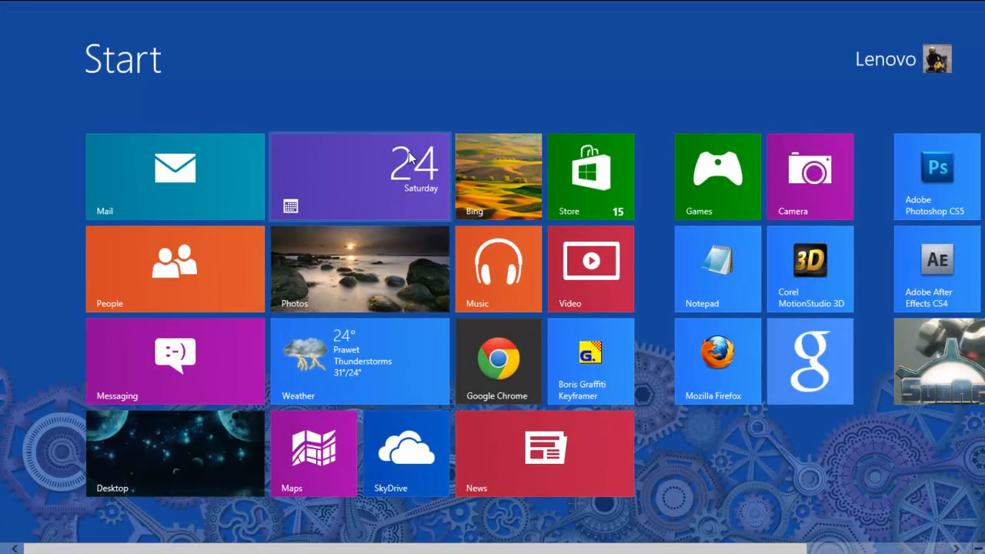
{"action": "mouse_move", "coordinate": [205, 326]}
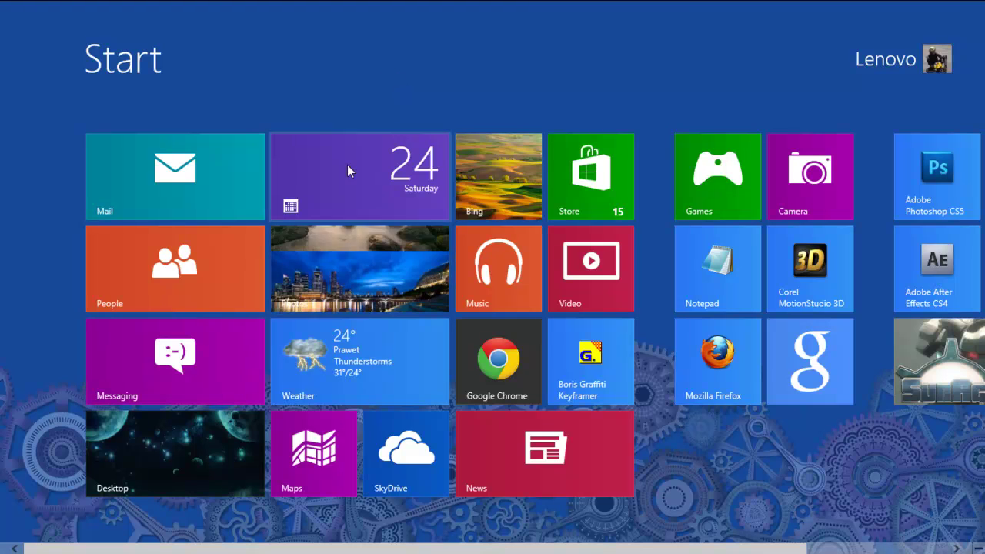
{"action": "mouse_move", "coordinate": [366, 170]}
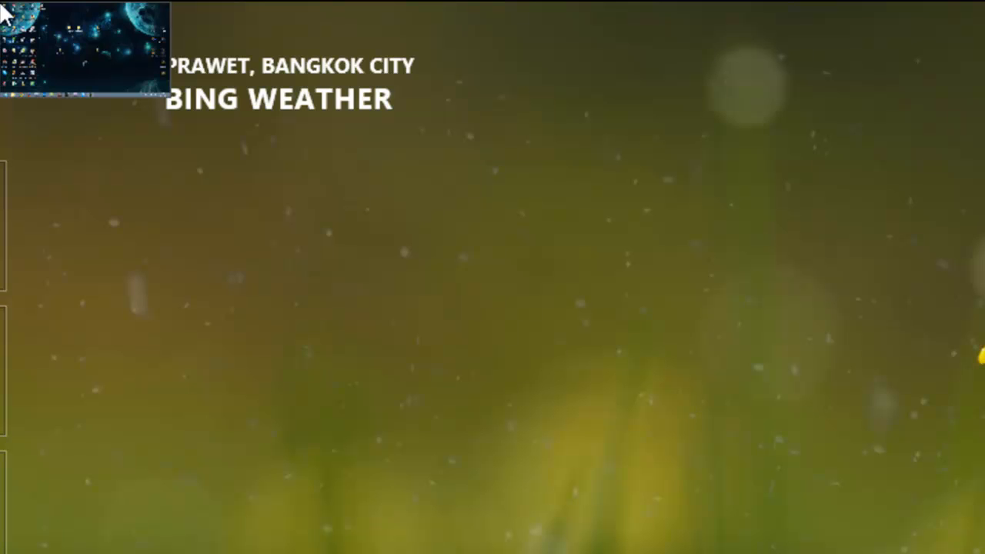
{"action": "mouse_move", "coordinate": [9, 221]}
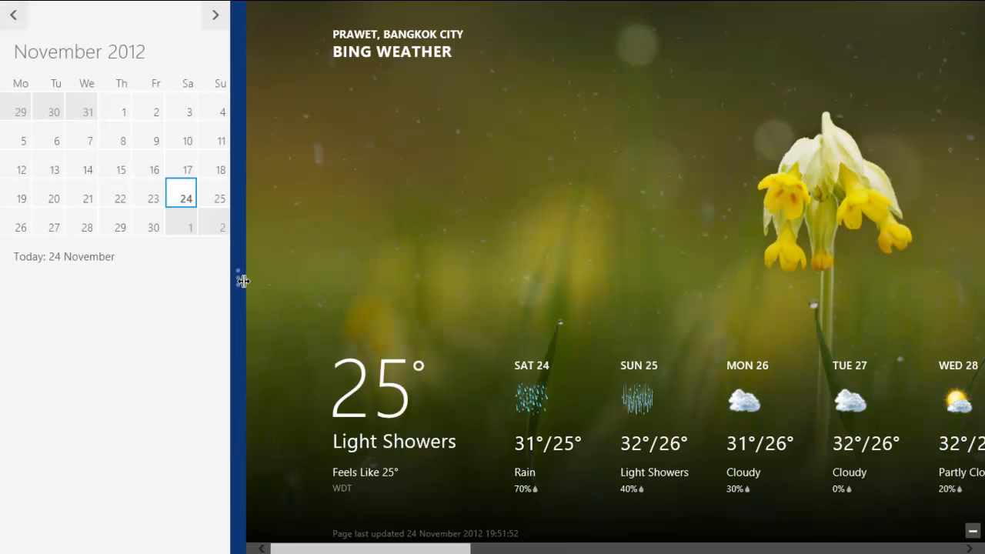
- Drag the snap divider so the November 2012 Calendar fills the whole screen
{"action": "left_click_drag", "start_coordinate": [243, 280], "coordinate": [535, 293]}
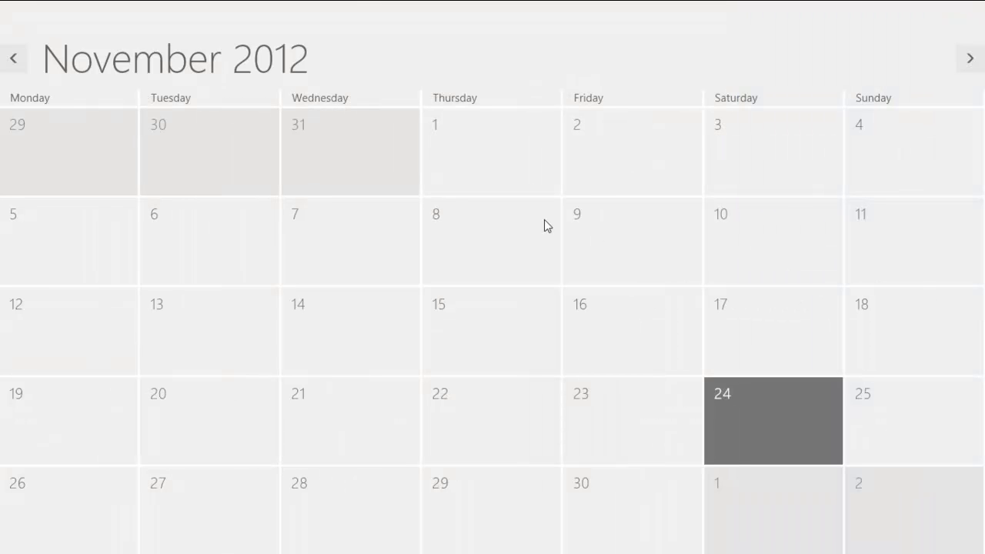
{"action": "mouse_move", "coordinate": [491, 135]}
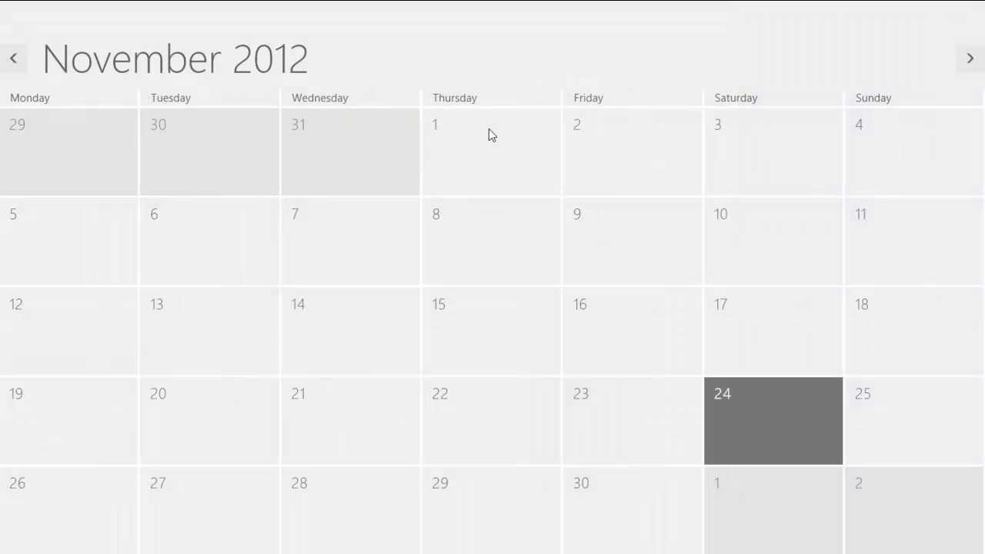
{"action": "mouse_move", "coordinate": [500, 71]}
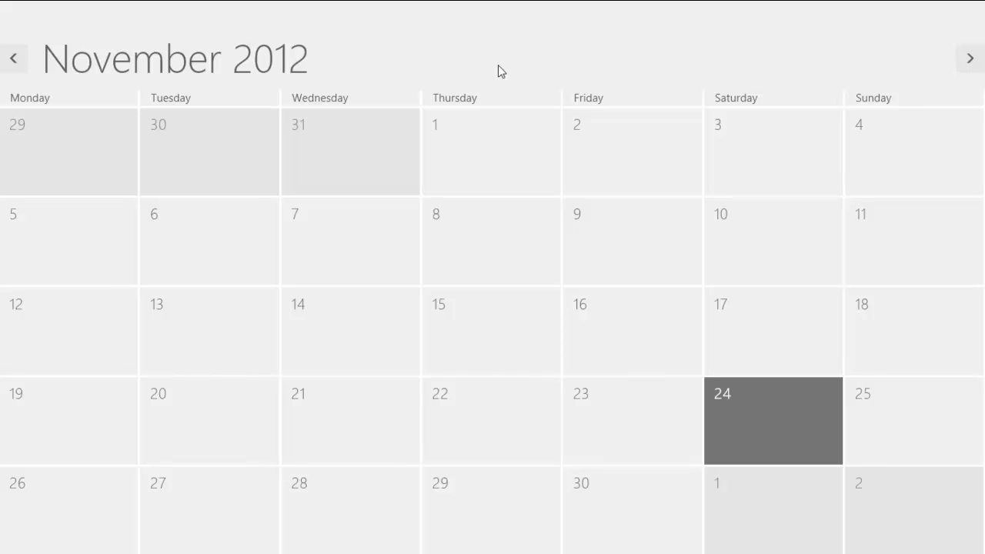
{"action": "mouse_move", "coordinate": [350, 79]}
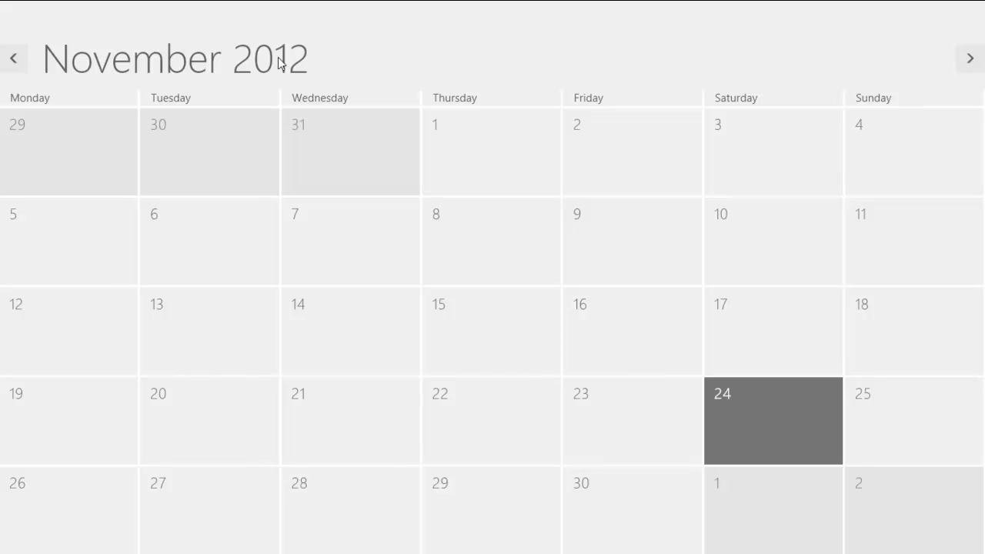
{"action": "mouse_move", "coordinate": [259, 6]}
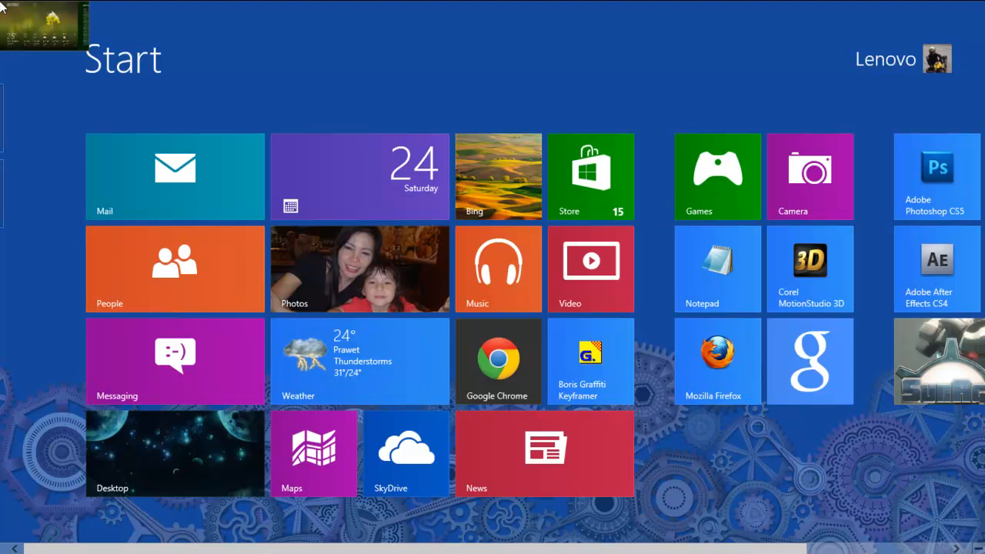
- Show the charms bar with the current time and date over the Start screen
{"action": "left_click", "coordinate": [360, 361]}
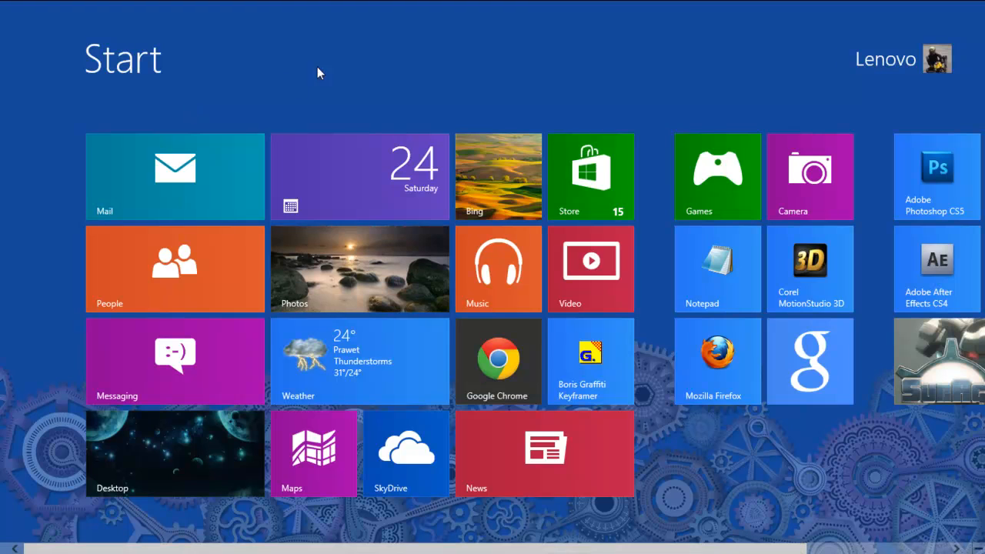
{"action": "mouse_move", "coordinate": [437, 114]}
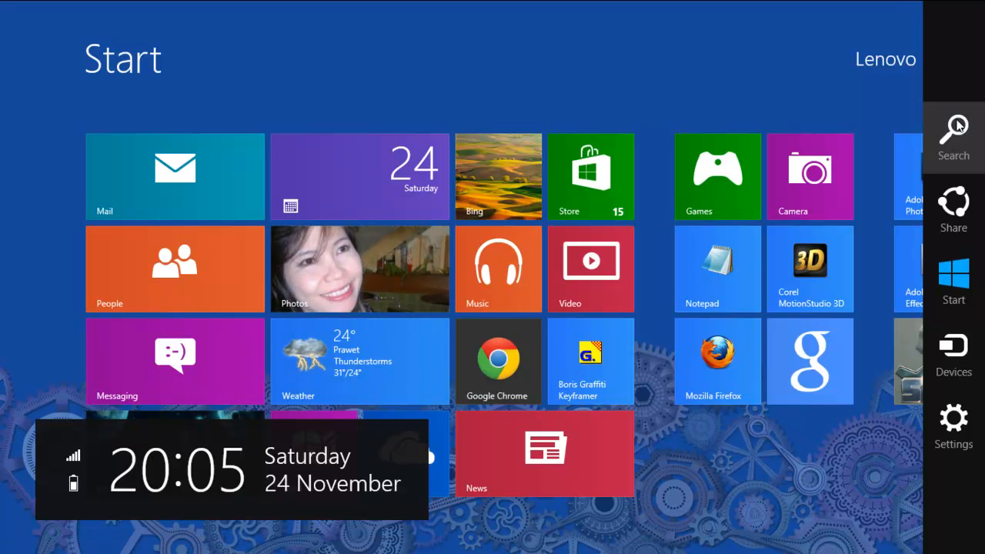
- Open Change PC settings on the Personalise section showing the lock screen pictures
{"action": "left_click", "coordinate": [954, 127]}
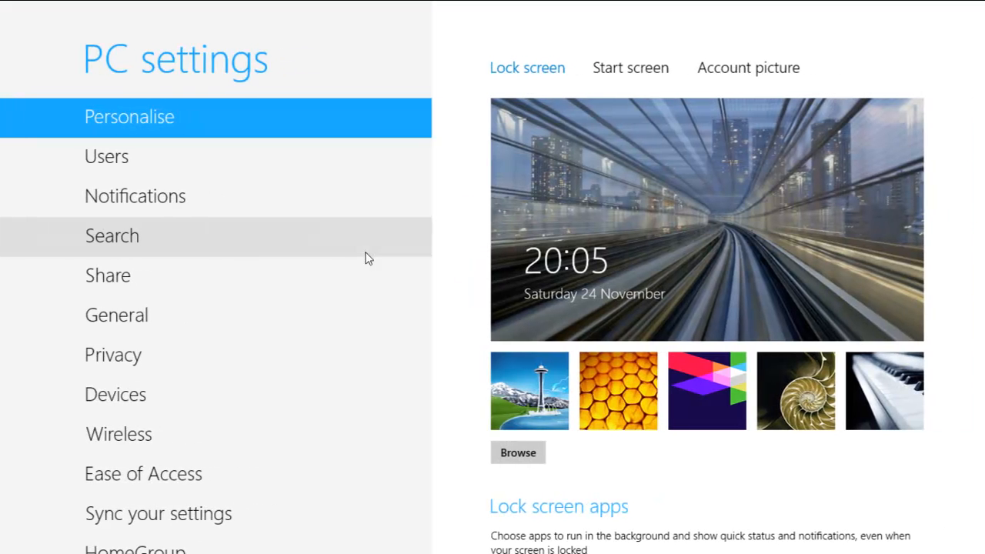
{"action": "mouse_move", "coordinate": [229, 317]}
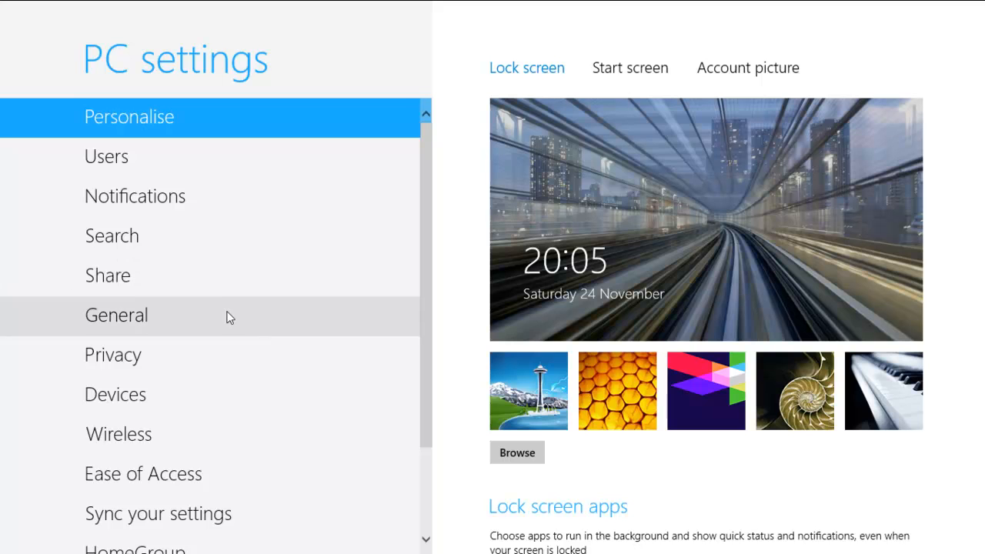
{"action": "scroll", "scroll_direction": "down", "scroll_amount": 3}
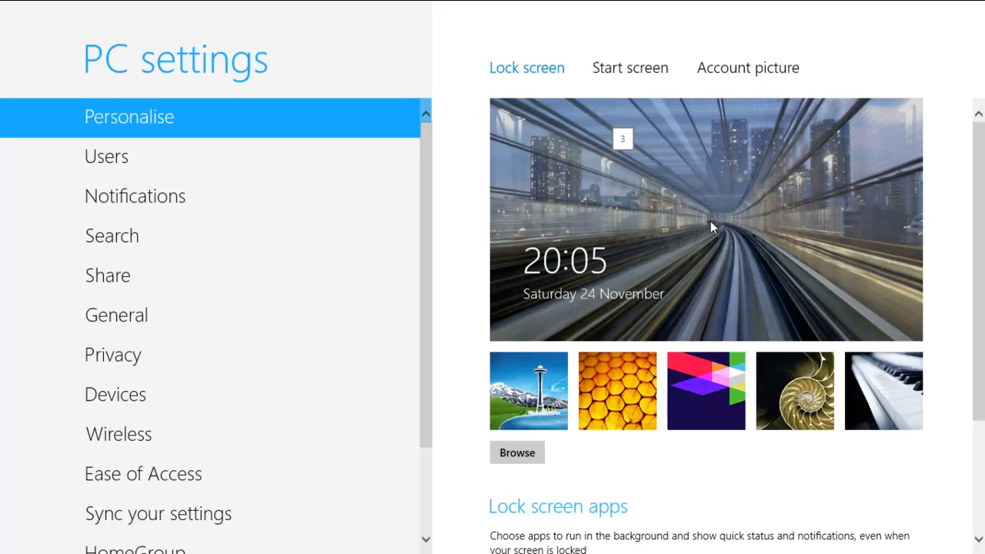
{"action": "mouse_move", "coordinate": [702, 225]}
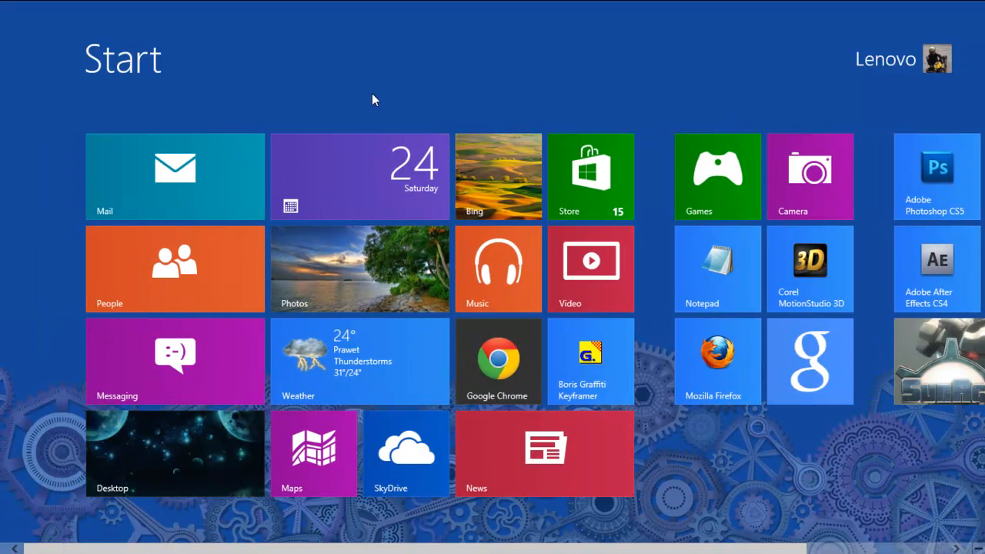
{"action": "mouse_move", "coordinate": [234, 77]}
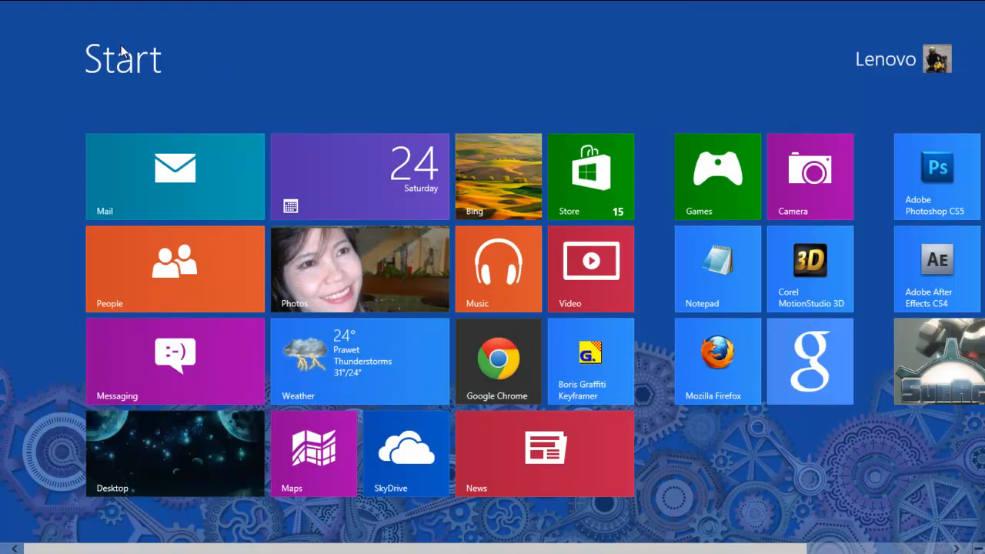
{"action": "mouse_move", "coordinate": [183, 47]}
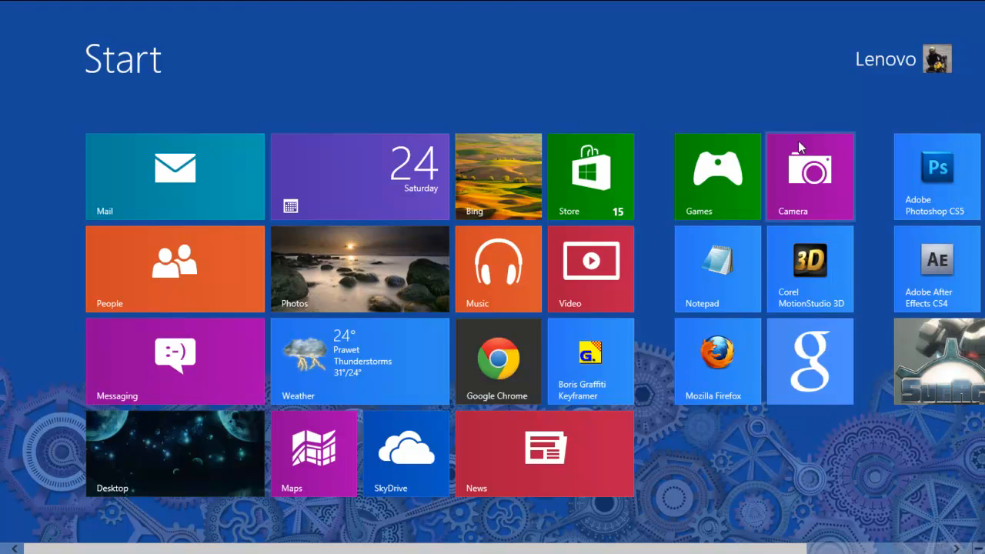
{"action": "mouse_move", "coordinate": [597, 55]}
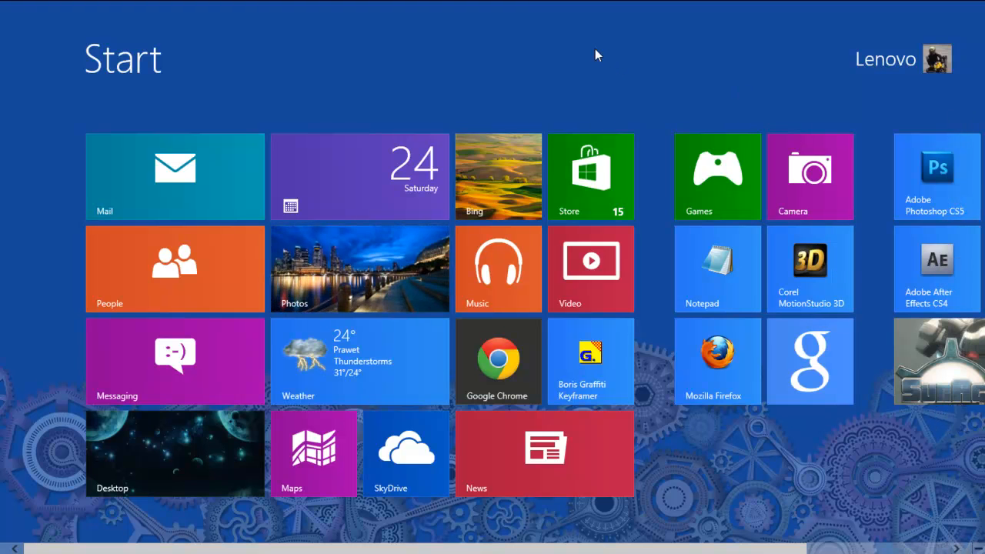
{"action": "mouse_move", "coordinate": [221, 173]}
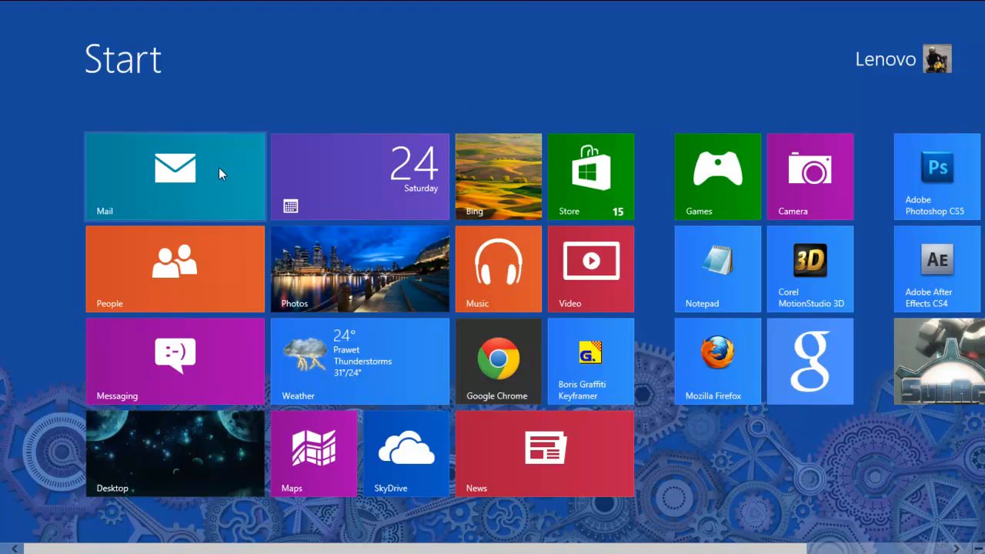
{"action": "mouse_move", "coordinate": [383, 175]}
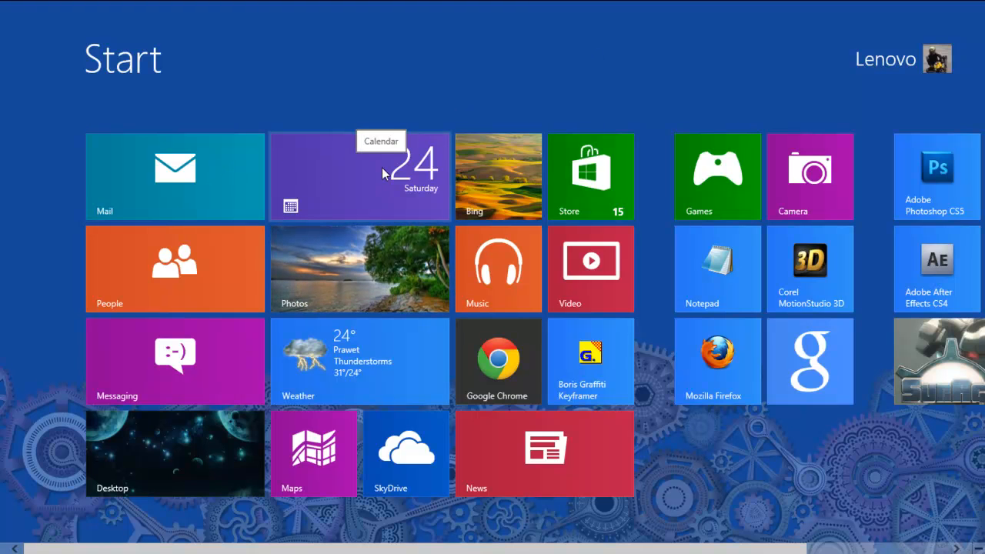
{"action": "mouse_move", "coordinate": [366, 191]}
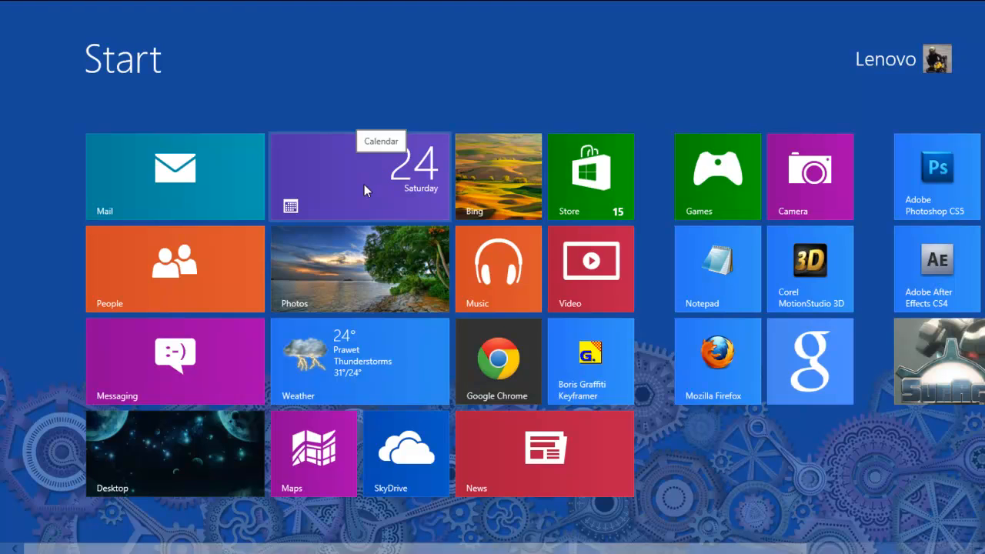